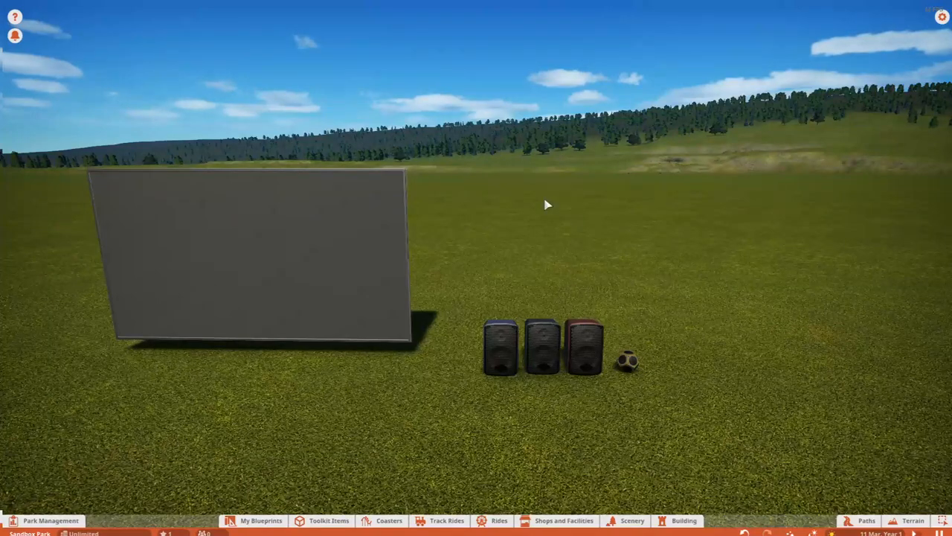
{"action": "mouse_move", "coordinate": [666, 434]}
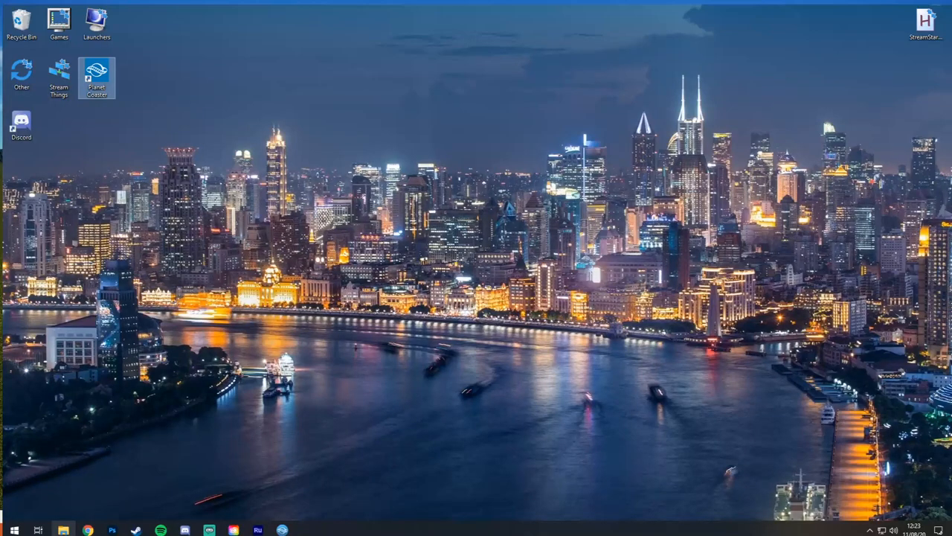
- Open File Explorer and go to the Documents folder
{"action": "left_click", "coordinate": [63, 529]}
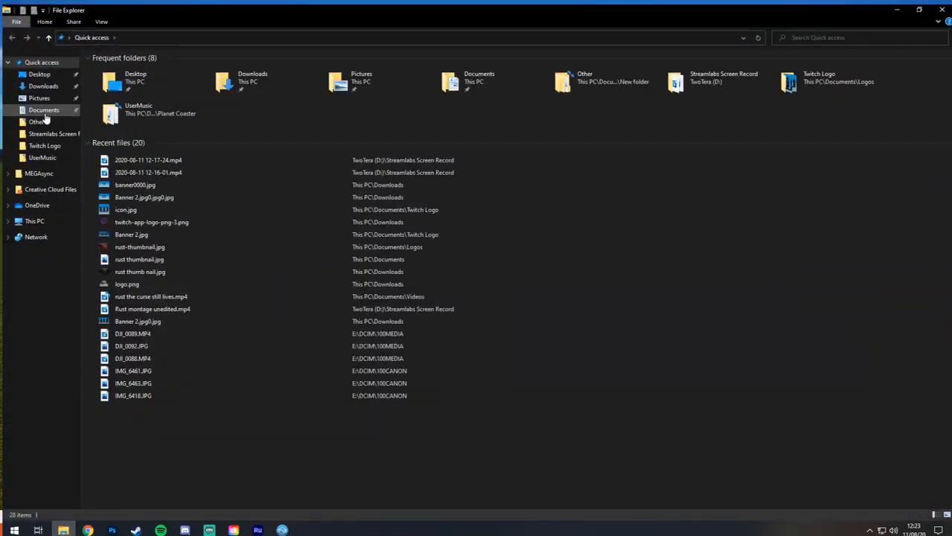
{"action": "left_click", "coordinate": [43, 109]}
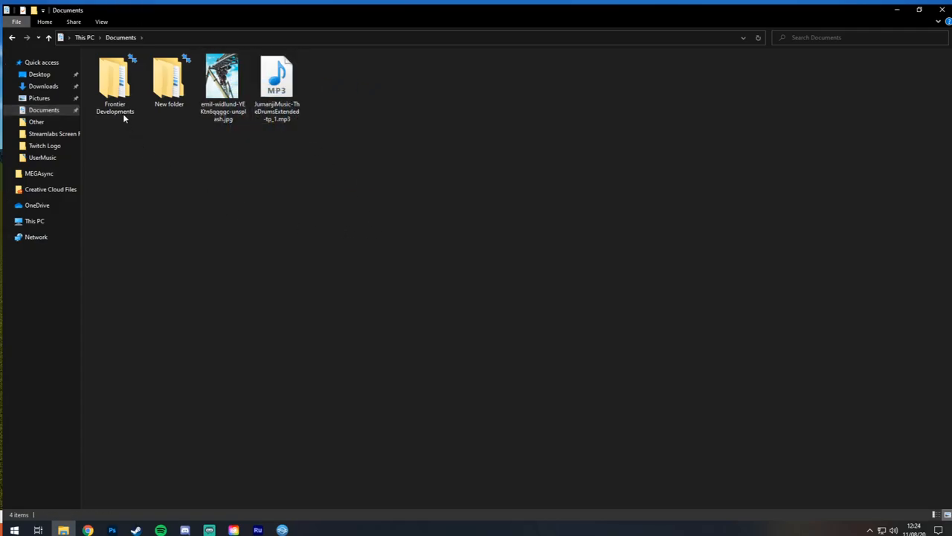
{"action": "mouse_move", "coordinate": [115, 82]}
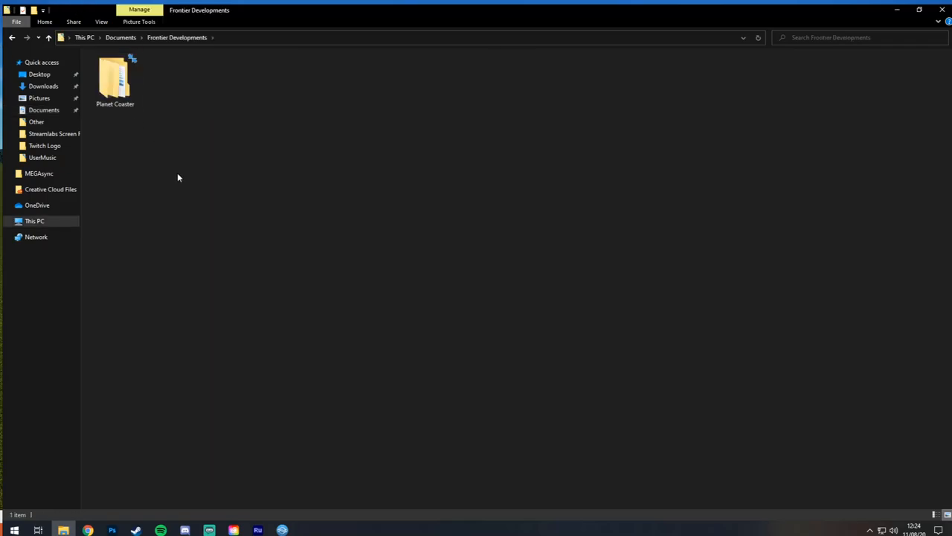
- Paste the photo and MP3 into Frontier Developments and drag the photo onto Planet Coaster
{"action": "left_click", "coordinate": [120, 37]}
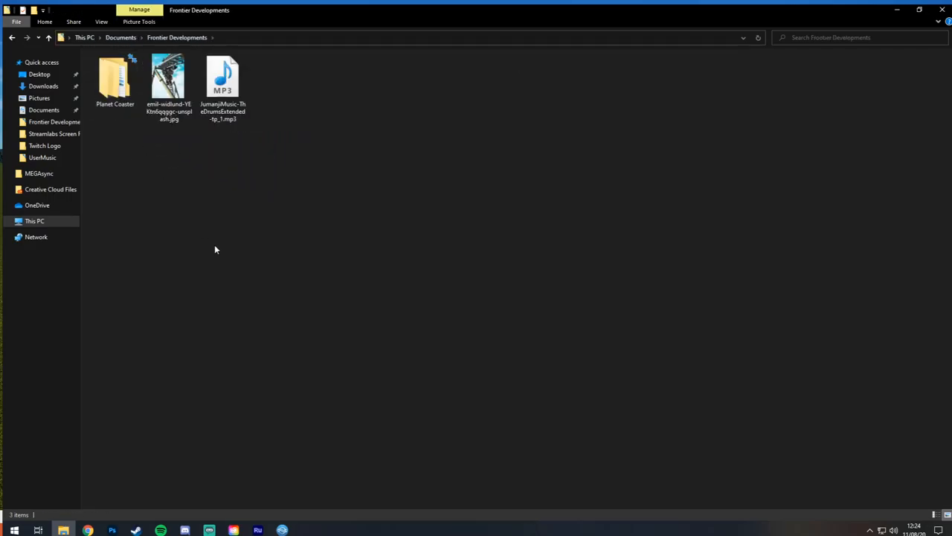
{"action": "mouse_move", "coordinate": [229, 195]}
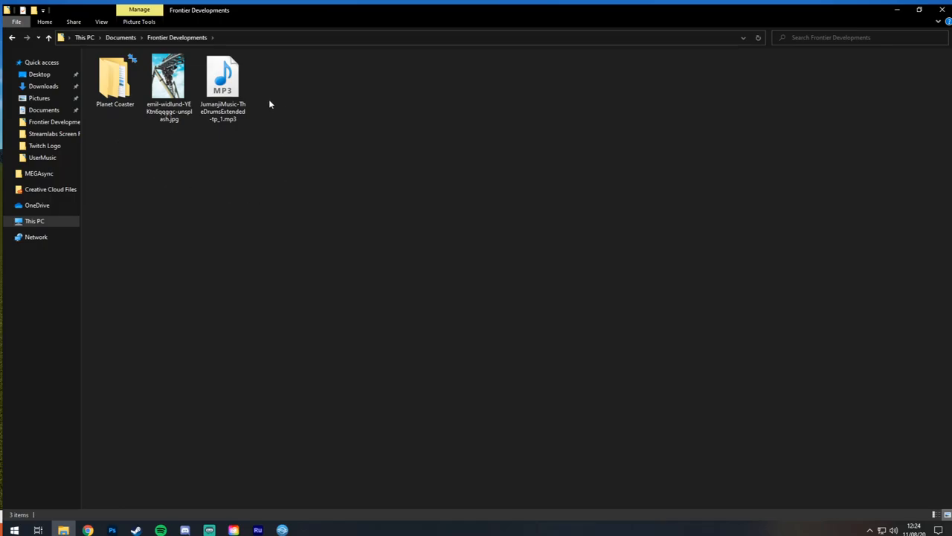
{"action": "mouse_move", "coordinate": [455, 109]}
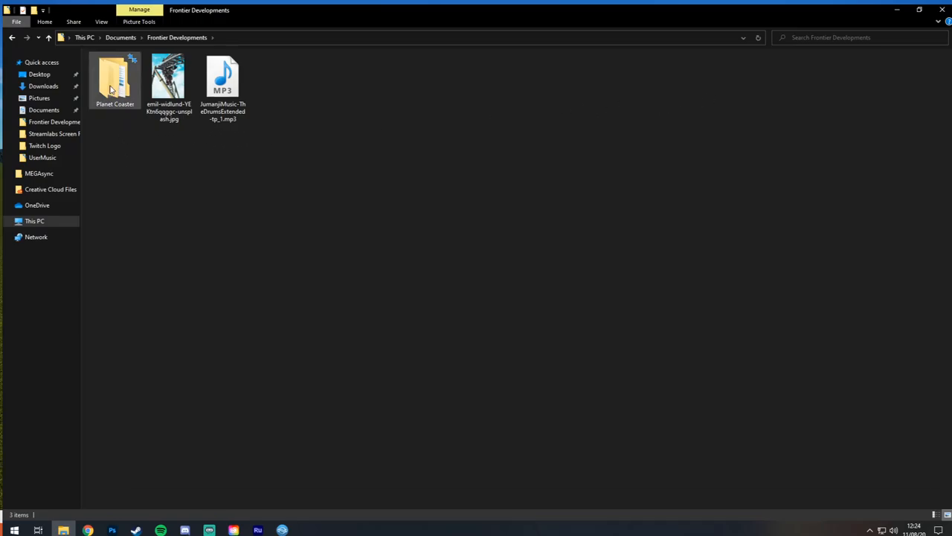
{"action": "left_click", "coordinate": [168, 78]}
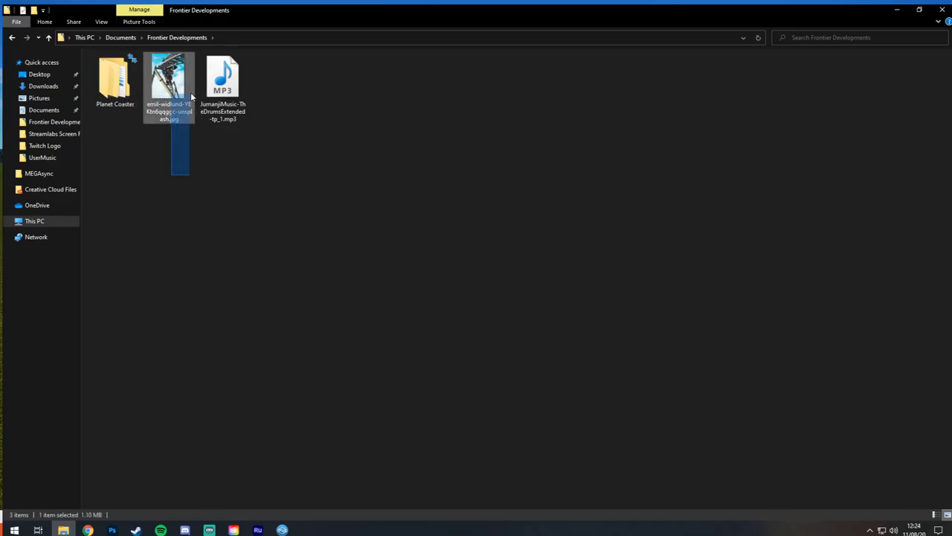
{"action": "left_click_drag", "start_coordinate": [167, 78], "coordinate": [119, 82]}
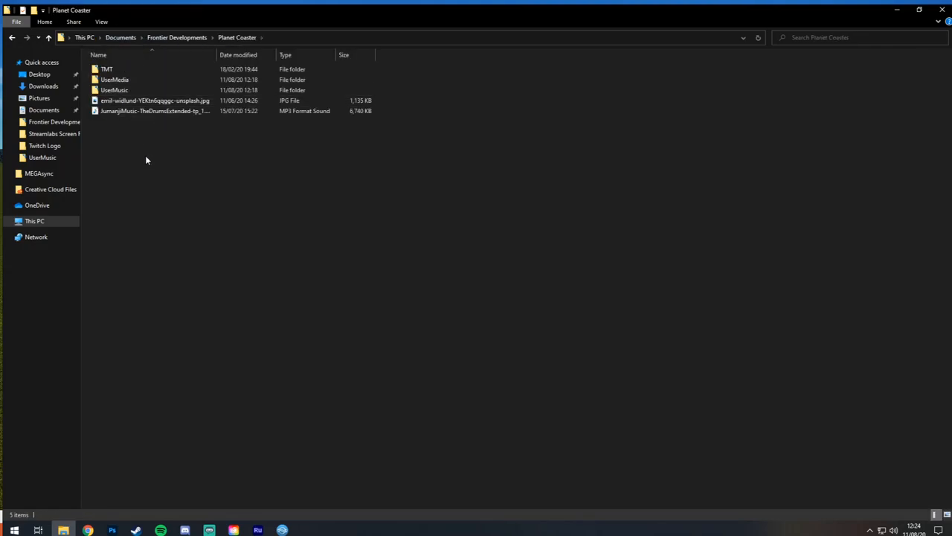
- Move the roller coaster photo into UserMedia and the Jumanji MP3 into UserMusic
{"action": "left_click", "coordinate": [115, 80]}
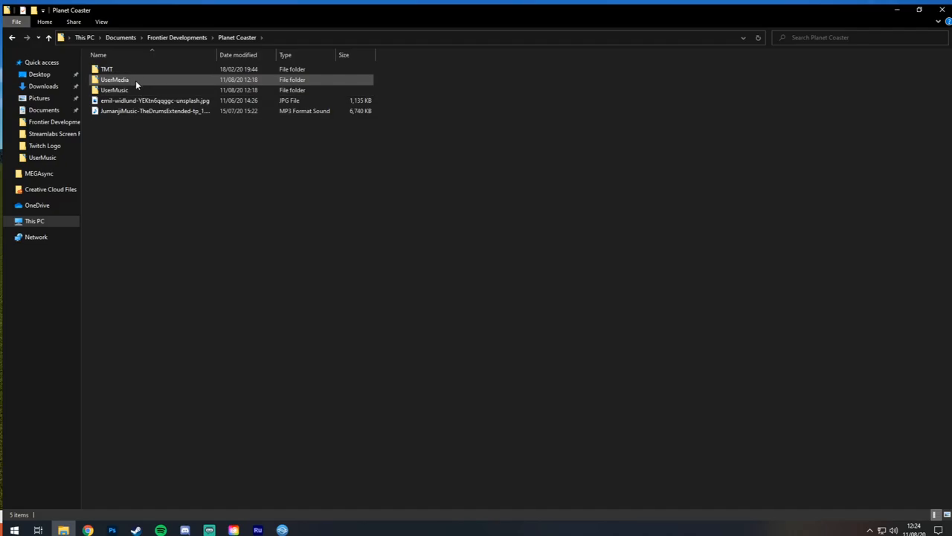
{"action": "left_click", "coordinate": [138, 90]}
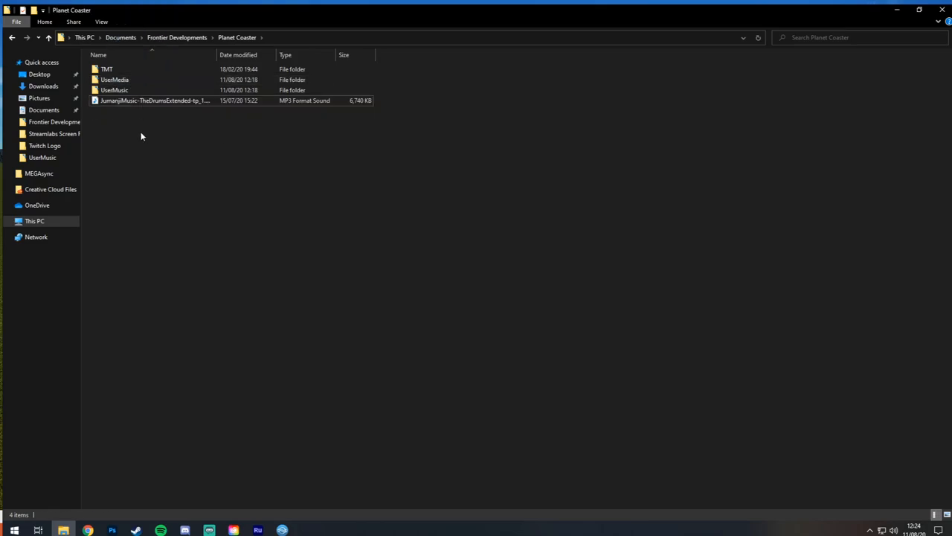
{"action": "left_click", "coordinate": [154, 100]}
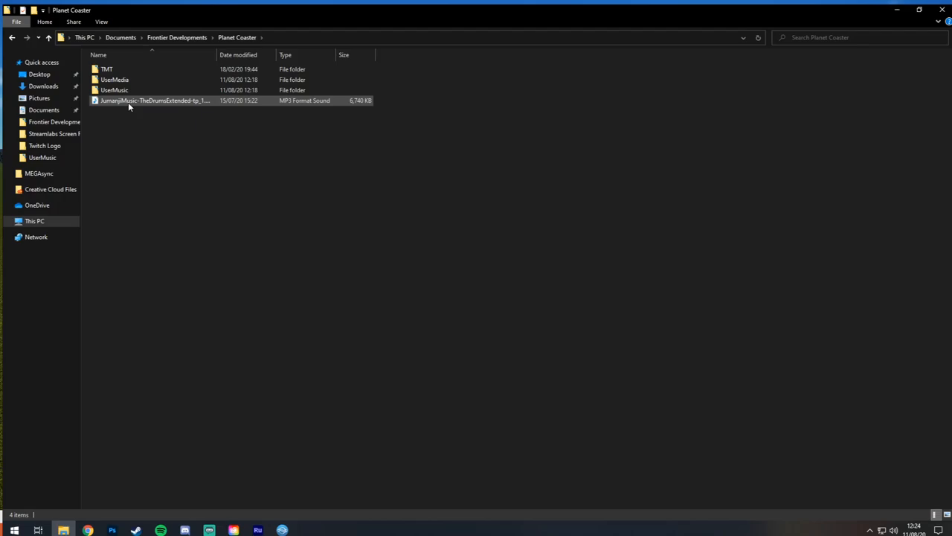
{"action": "left_click", "coordinate": [149, 101]}
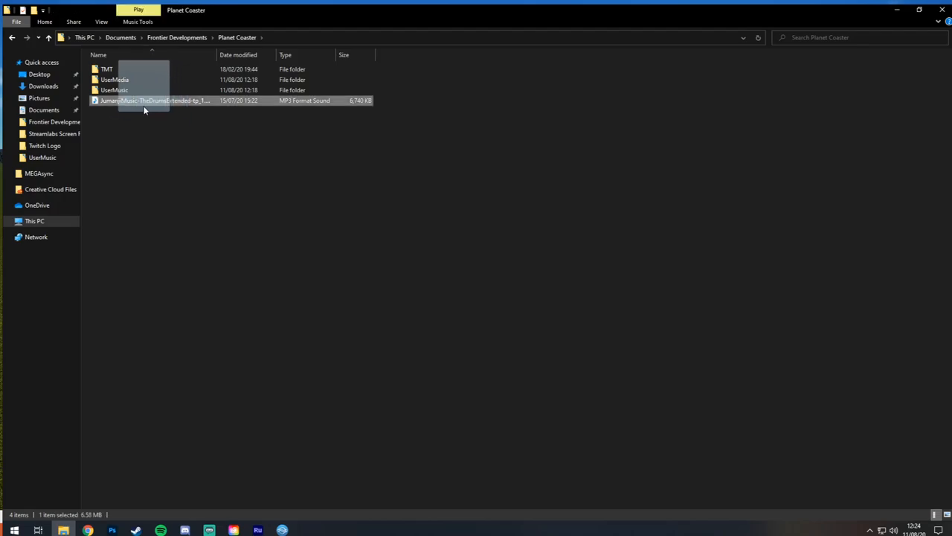
{"action": "left_click_drag", "start_coordinate": [154, 100], "coordinate": [134, 90]}
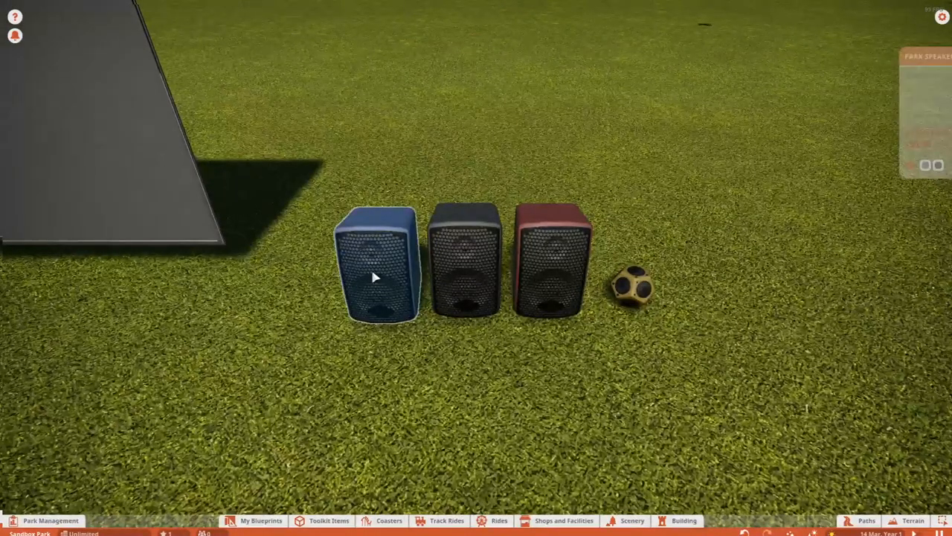
- Open a speaker's Music dropdown, view custom tracks, cancel, and refresh to load the Jumanji MP3
{"action": "left_click", "coordinate": [465, 268]}
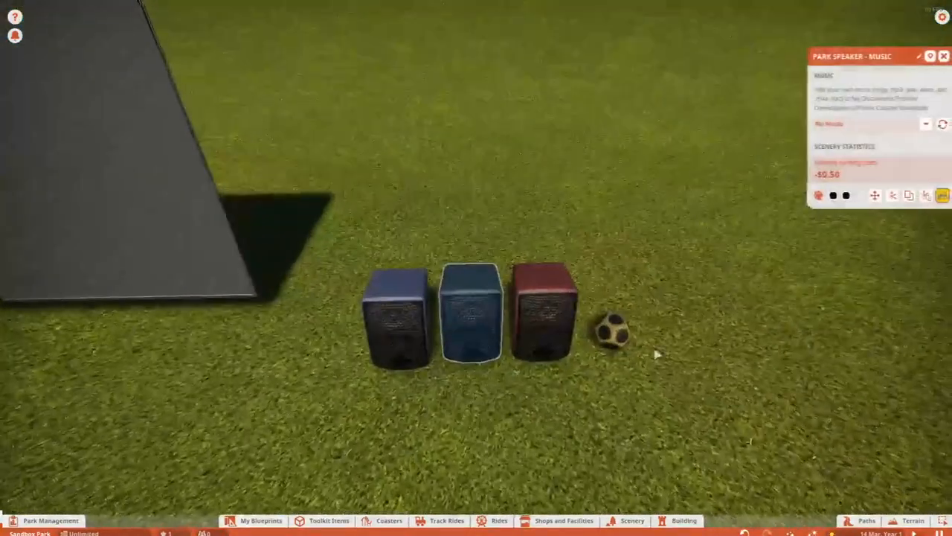
{"action": "left_click", "coordinate": [925, 124]}
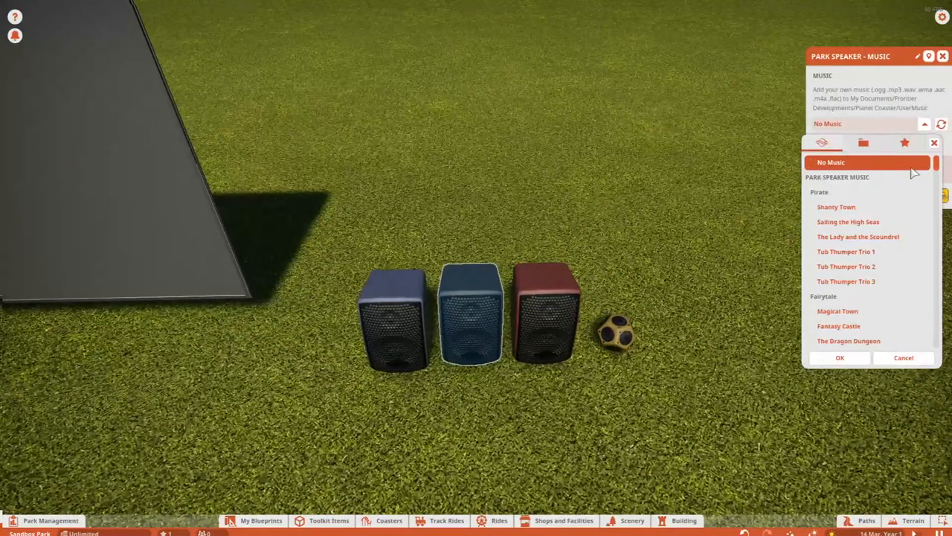
{"action": "left_click", "coordinate": [863, 142]}
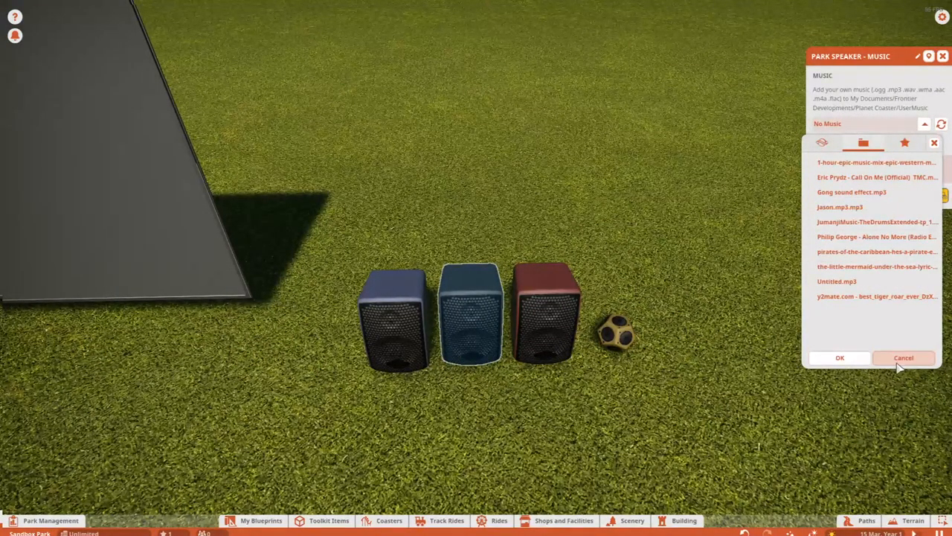
{"action": "left_click", "coordinate": [903, 358]}
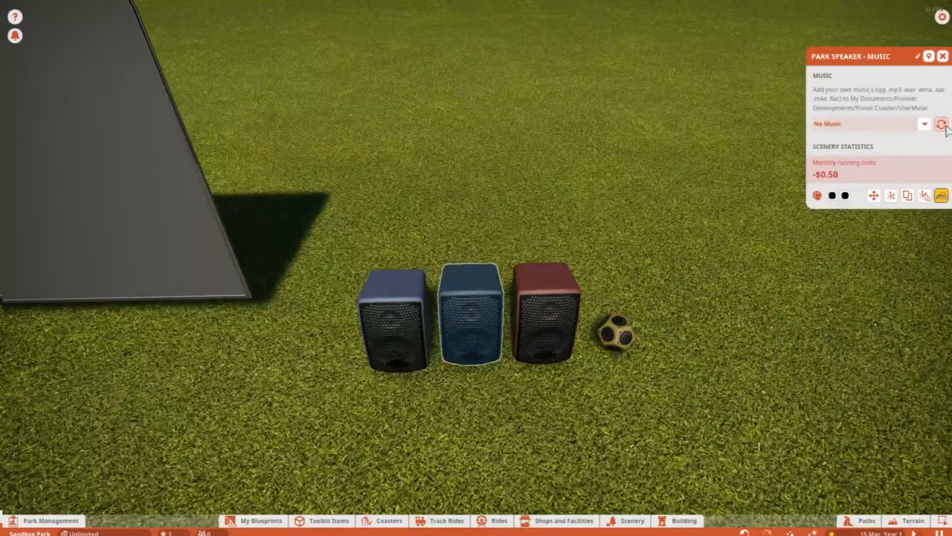
{"action": "left_click", "coordinate": [941, 123]}
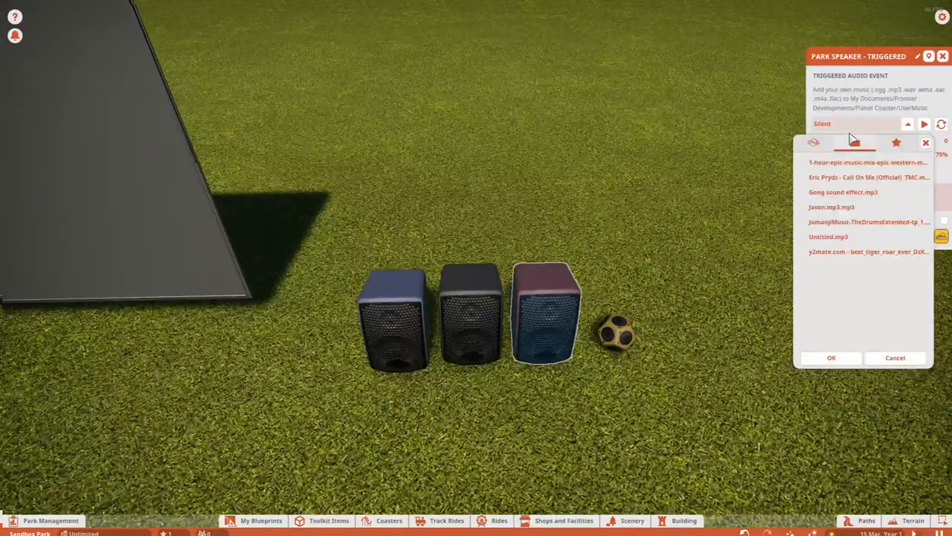
- Close the triggered audio track list and turn the view toward the TV screen
{"action": "left_click", "coordinate": [854, 142]}
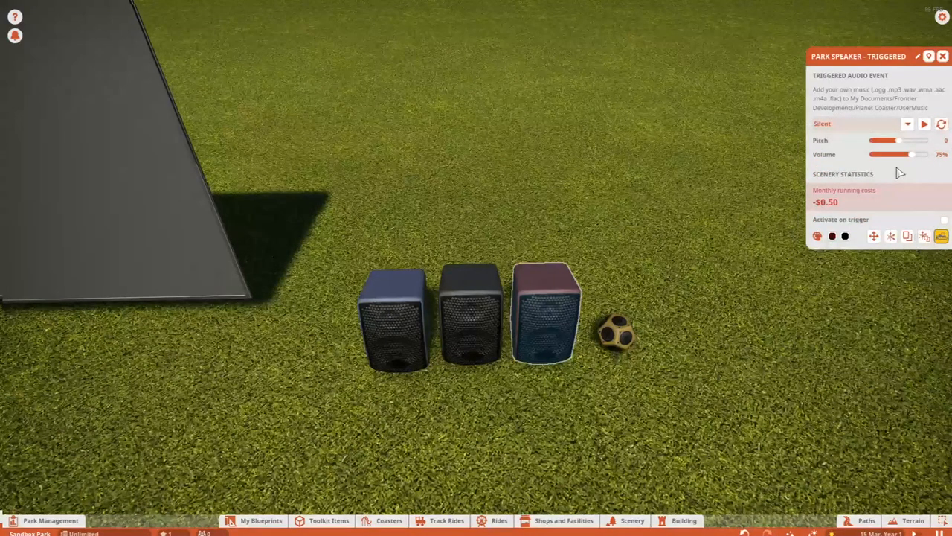
{"action": "left_click_drag", "start_coordinate": [900, 141], "coordinate": [878, 141]}
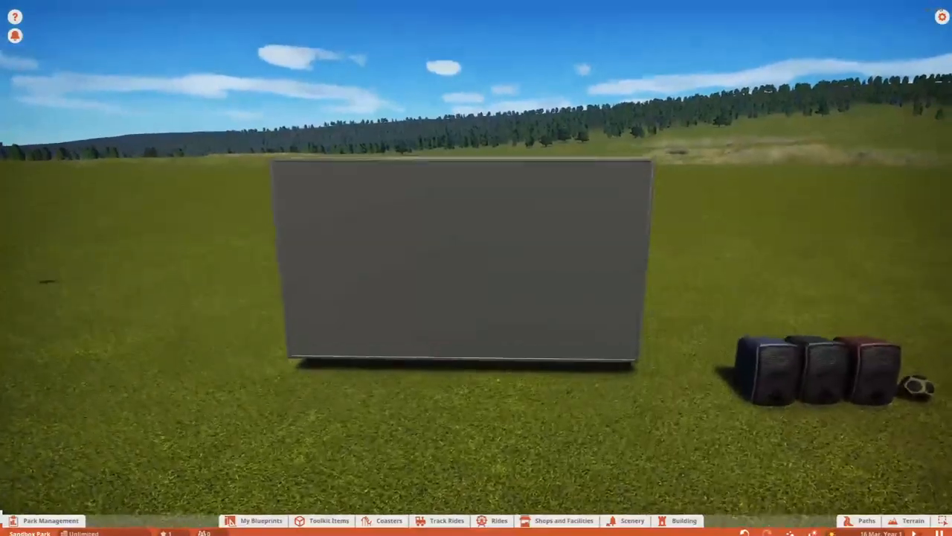
- Open the TV screen's settings and set Billboard On to Image
{"action": "left_click", "coordinate": [461, 261]}
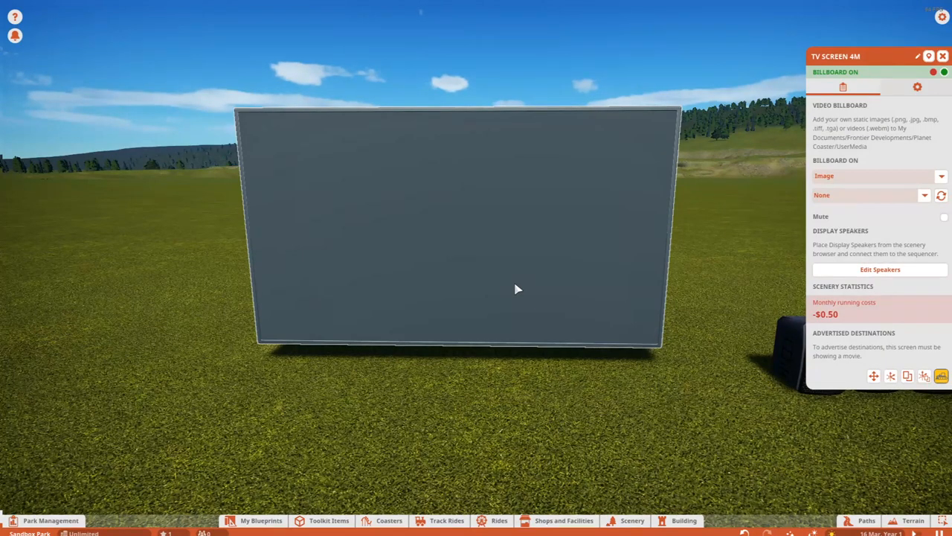
{"action": "left_click", "coordinate": [878, 176]}
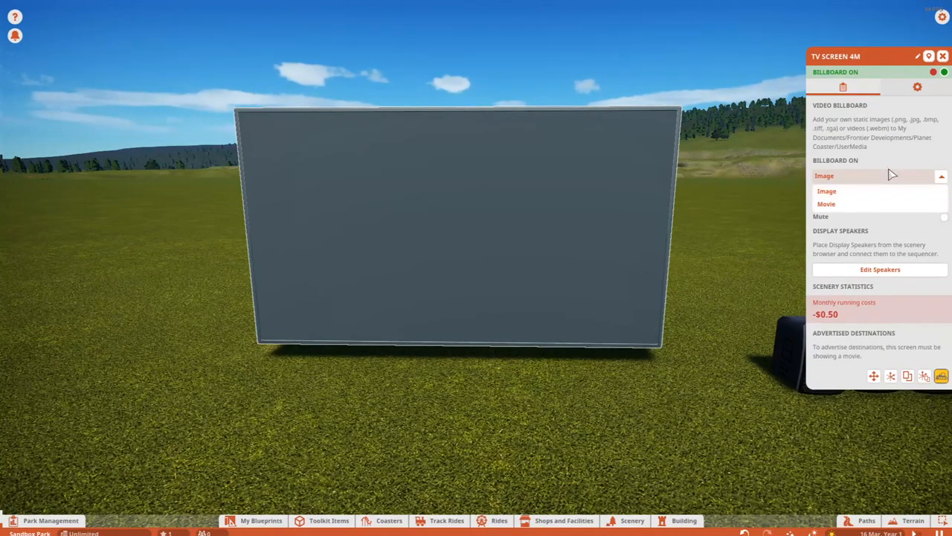
{"action": "left_click", "coordinate": [827, 191]}
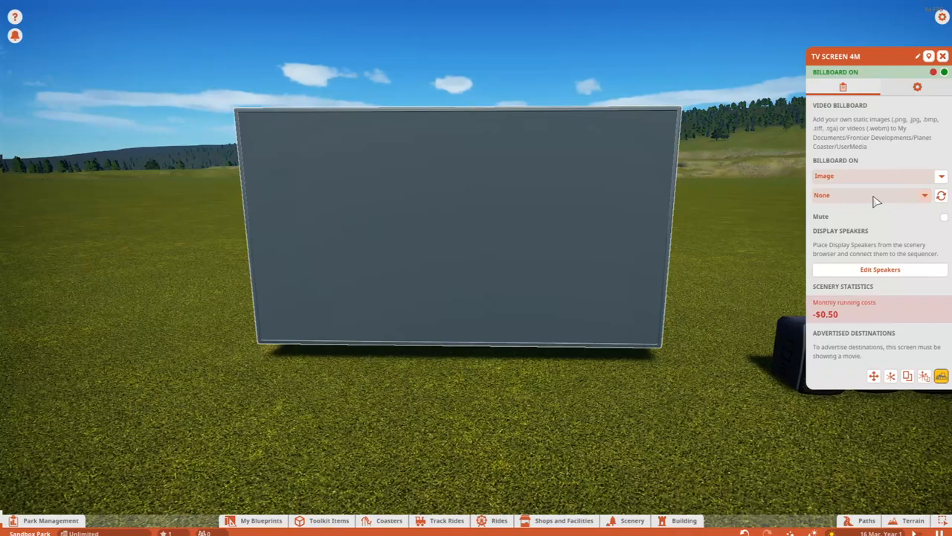
- Refresh custom images, select the emil-widlund roller coaster JPG and confirm with OK
{"action": "left_click", "coordinate": [866, 195]}
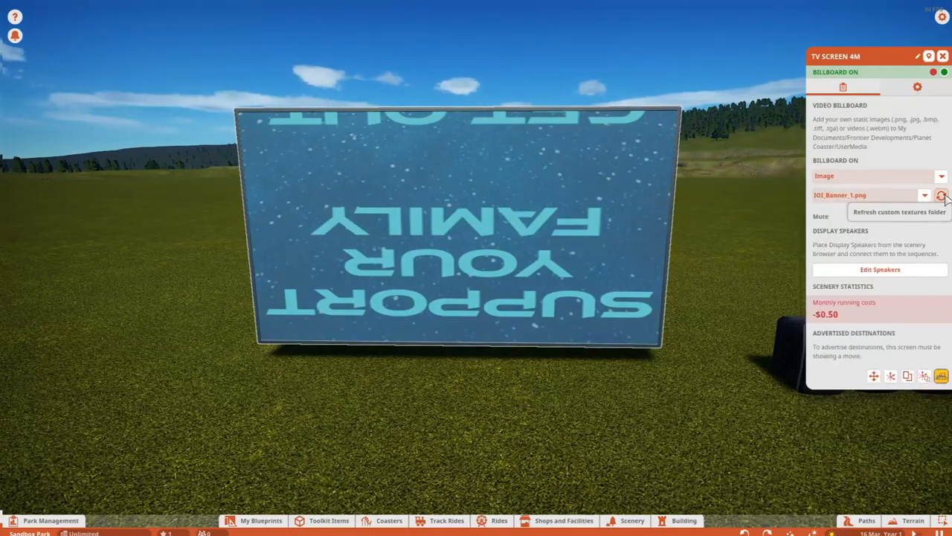
{"action": "left_click", "coordinate": [925, 195]}
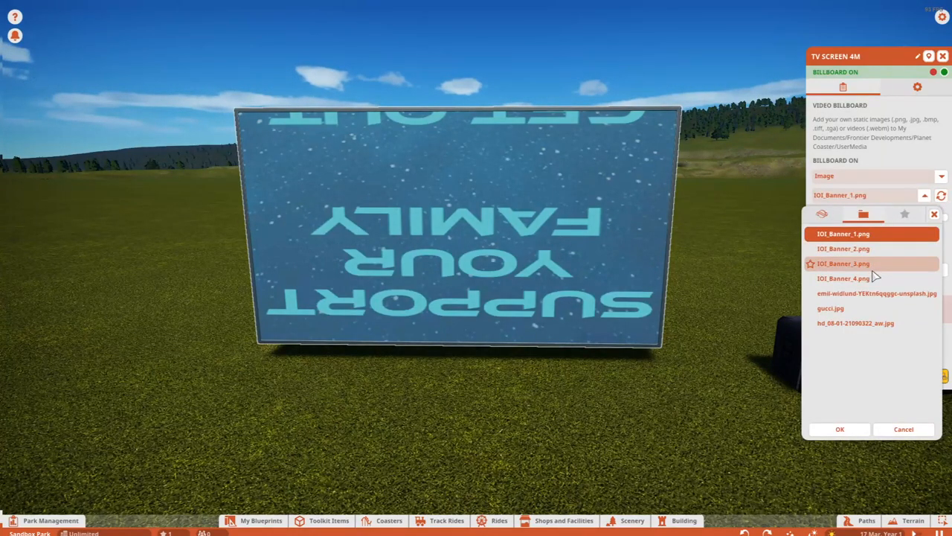
{"action": "left_click", "coordinate": [875, 292]}
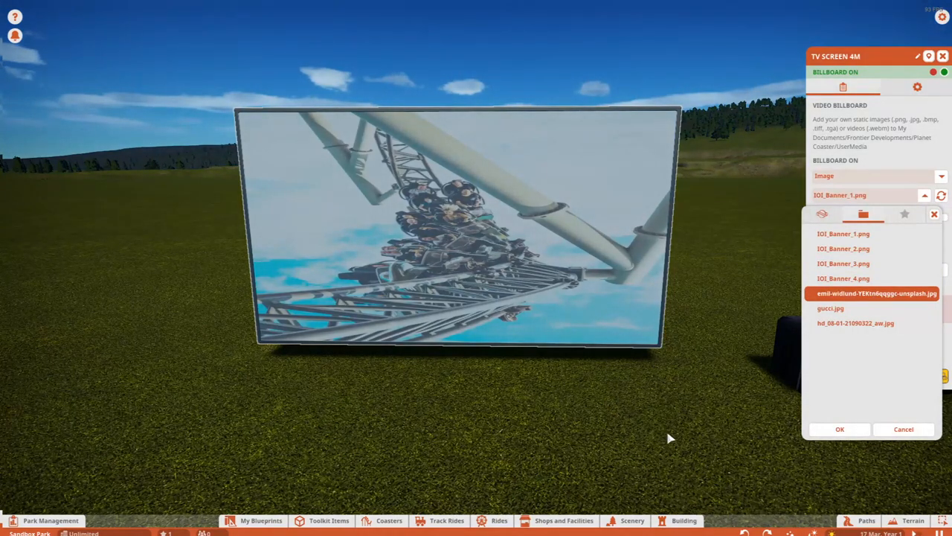
{"action": "mouse_move", "coordinate": [572, 390]}
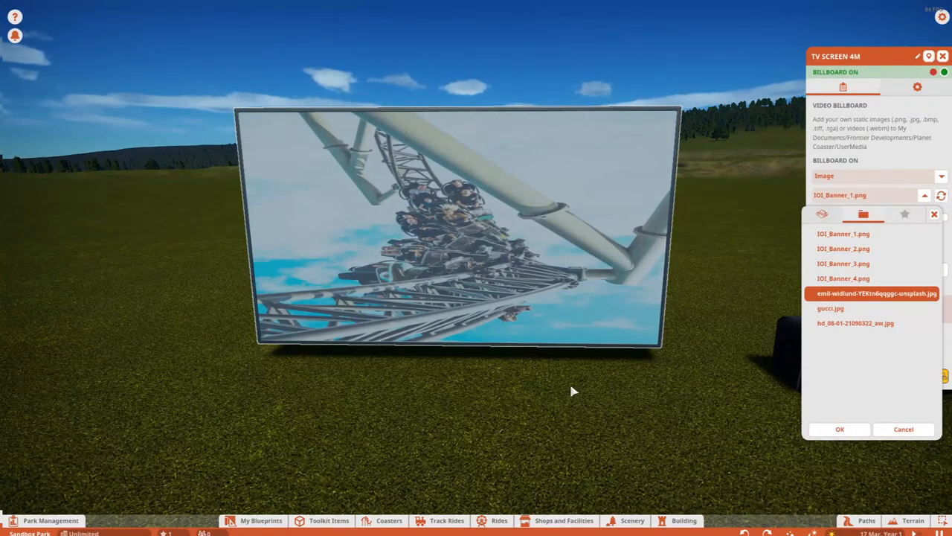
{"action": "left_click", "coordinate": [839, 428]}
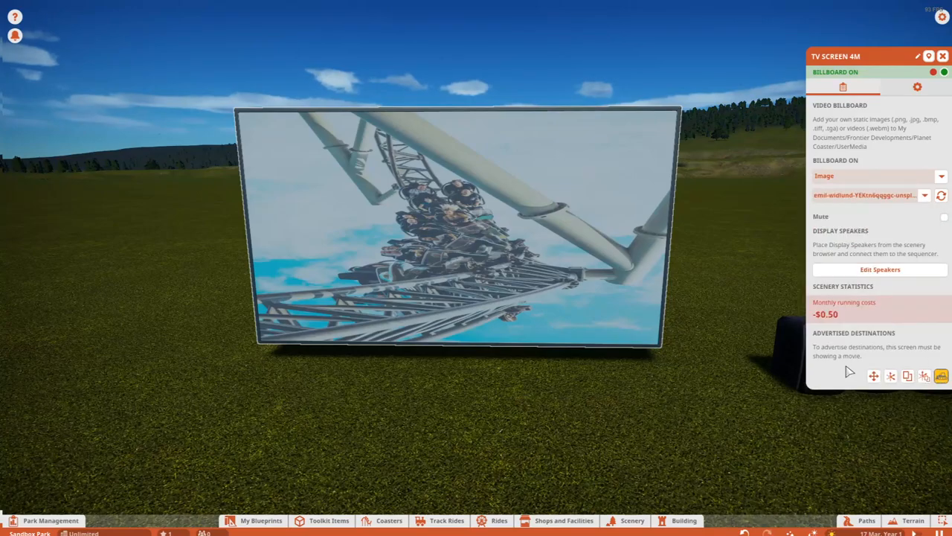